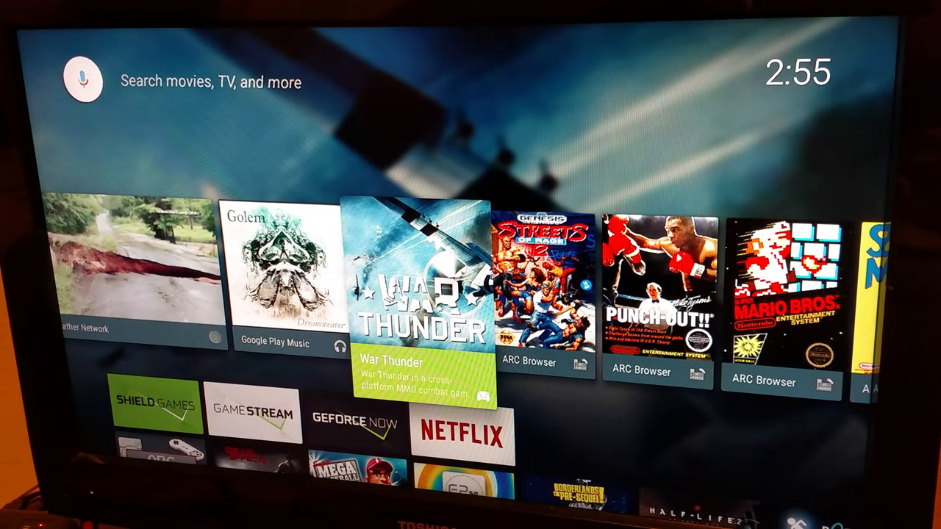
Step: Launch the iRig UA / AmpliTube amp app from the Android TV home screen
click(81, 81)
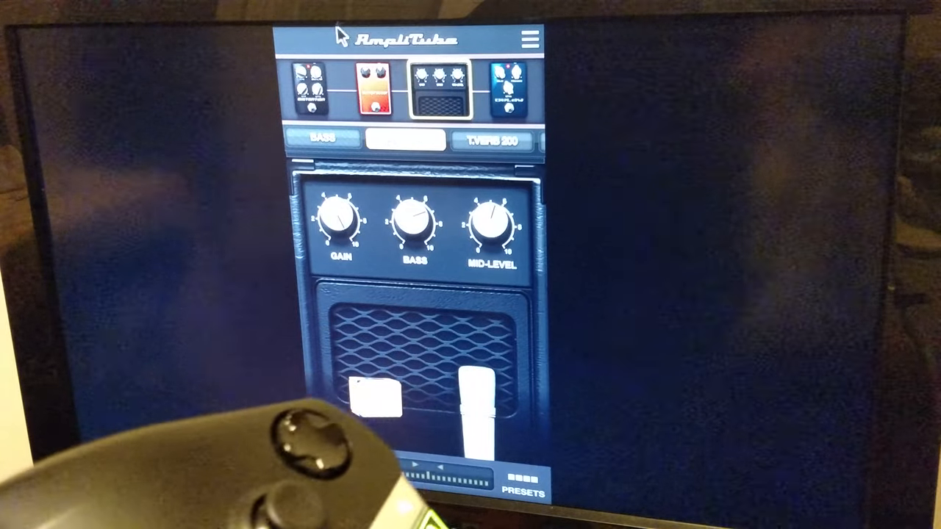
mouse_move(253, 224)
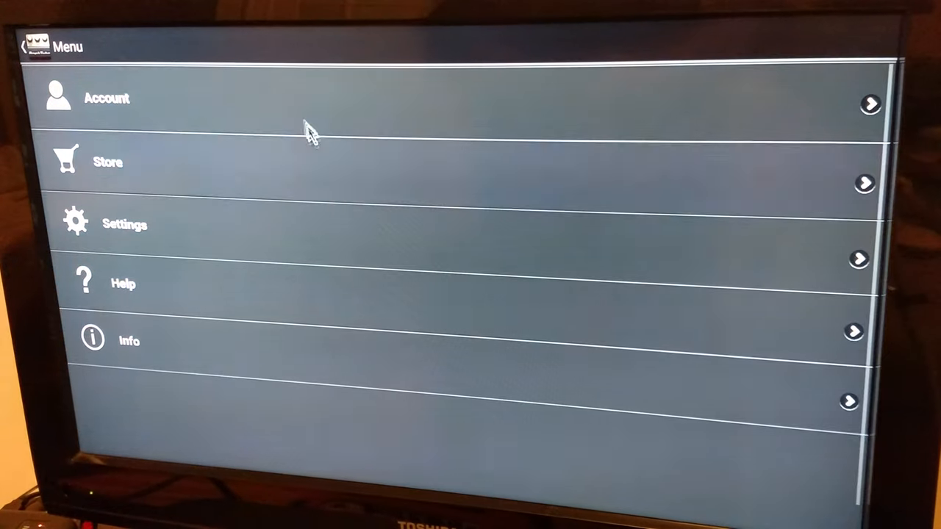
Step: Check the iRig UA input level in Settings and return to the app menu
click(125, 223)
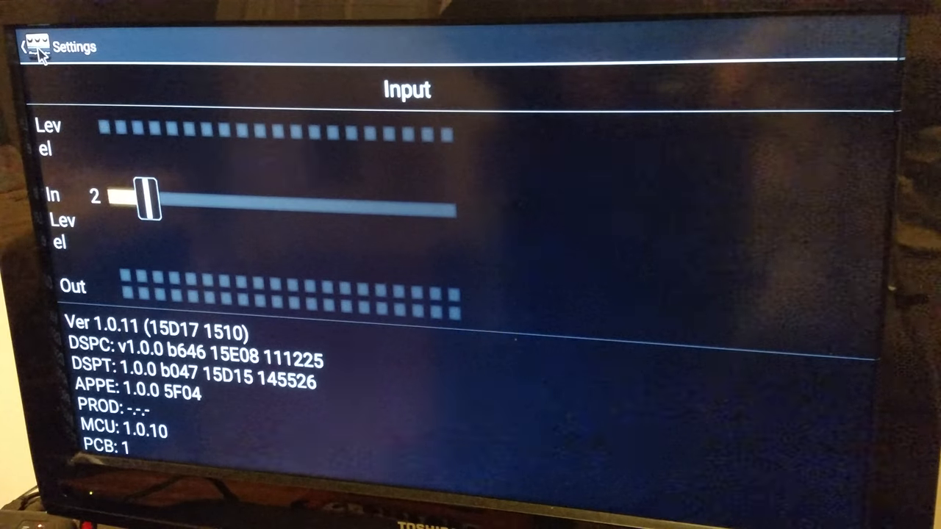
click(30, 46)
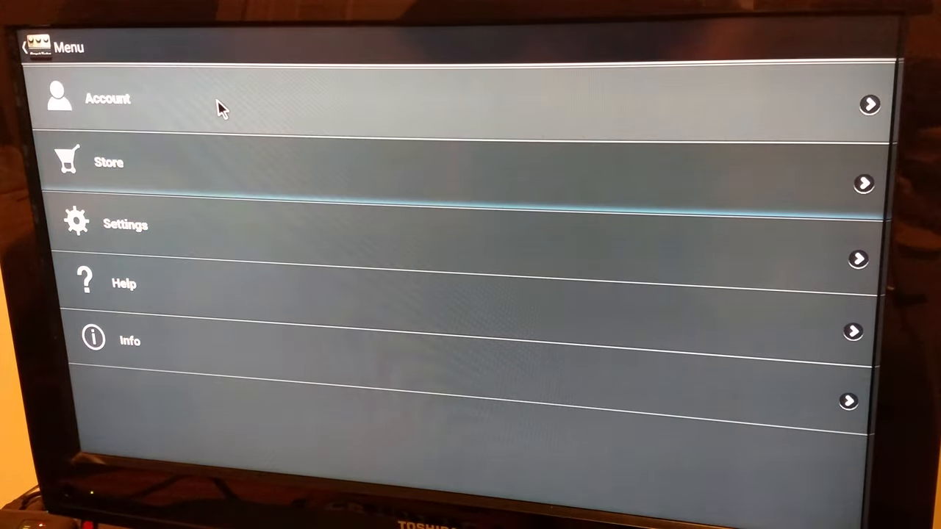
mouse_move(169, 312)
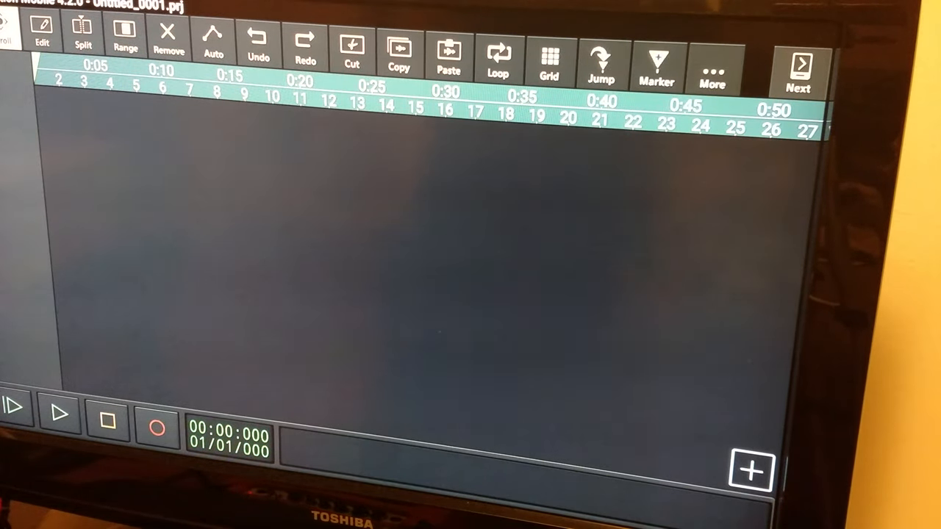
mouse_move(478, 324)
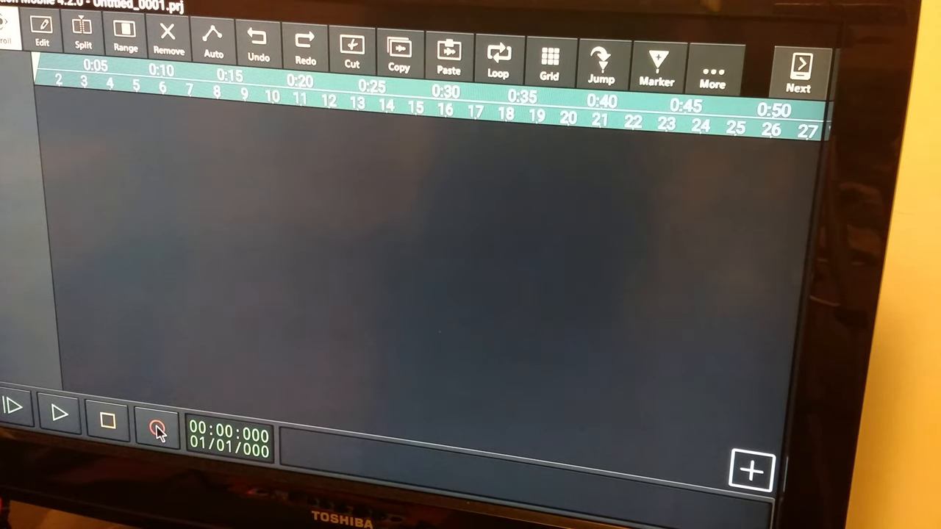
Step: Record a roughly 18-second guitar take onto the first track and stop
click(156, 431)
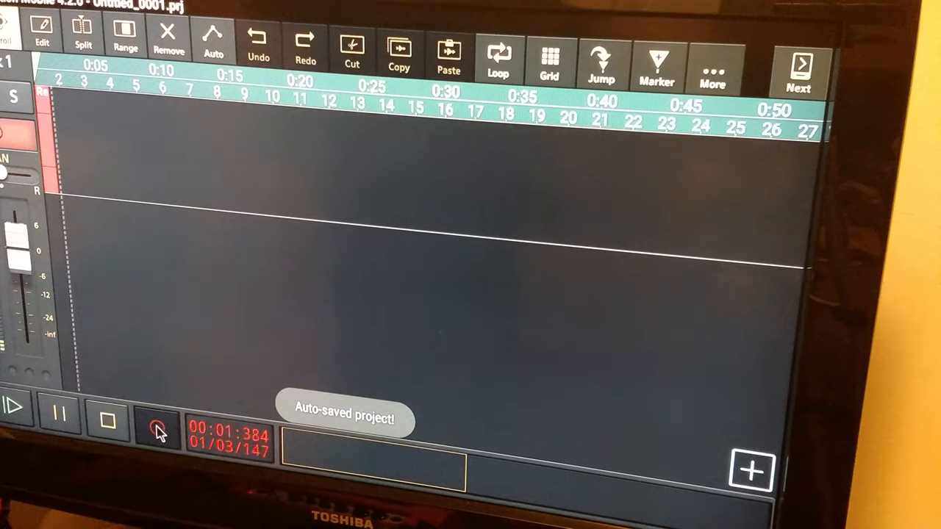
click(157, 432)
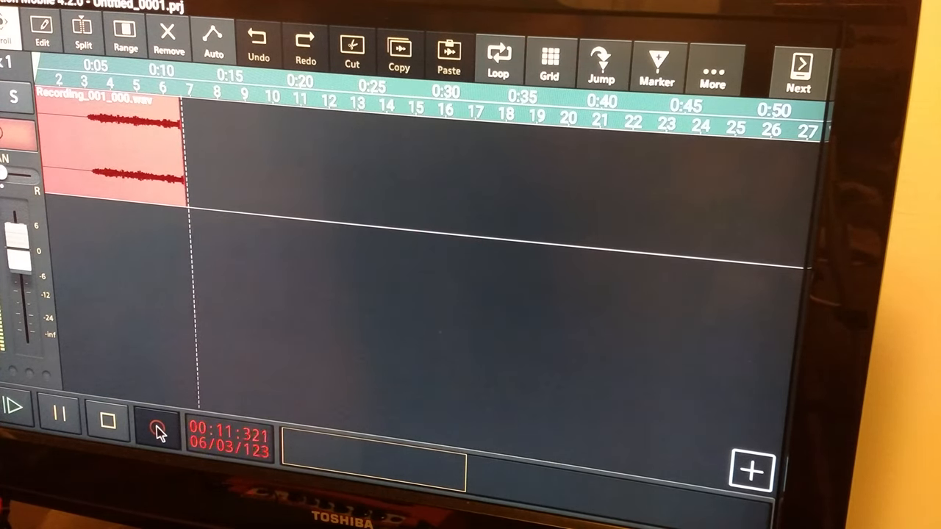
click(158, 417)
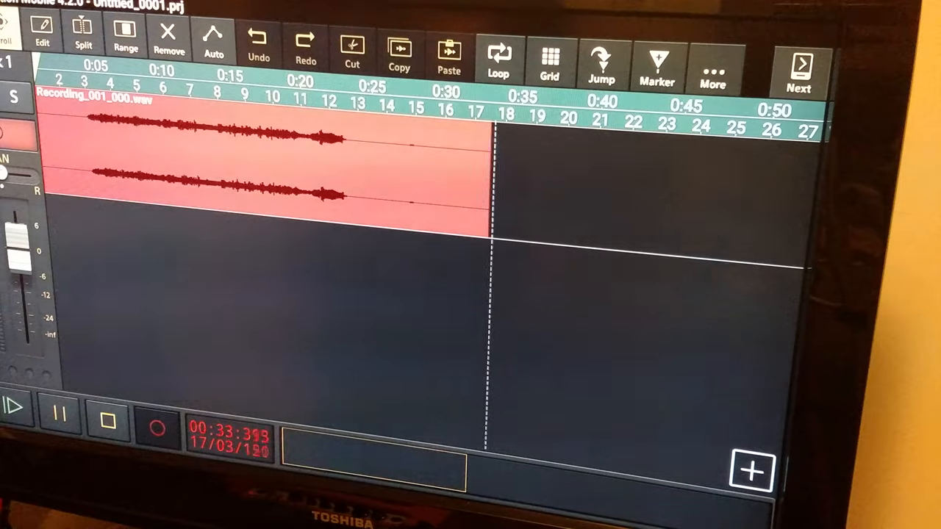
click(106, 419)
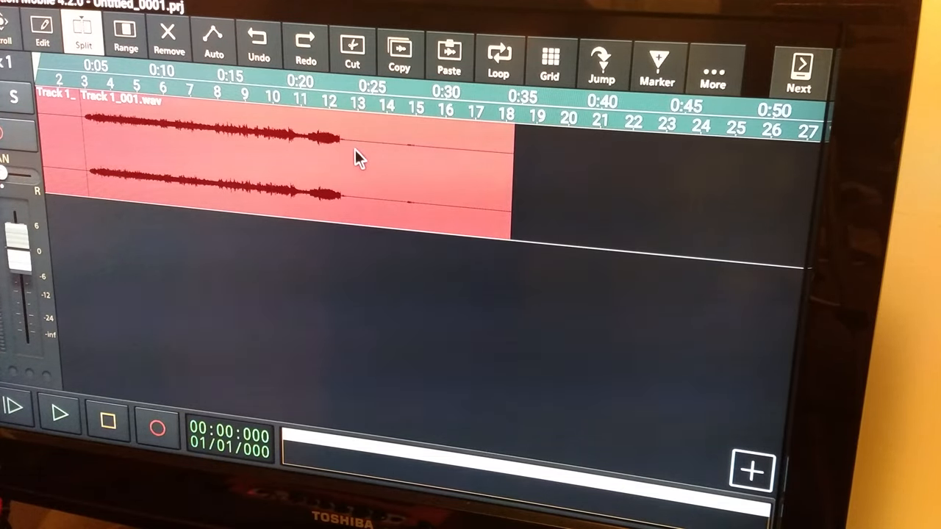
Step: Split the clip near bar 13, remove the tail and normalize it into Track 1_001_eff001.wav
click(342, 154)
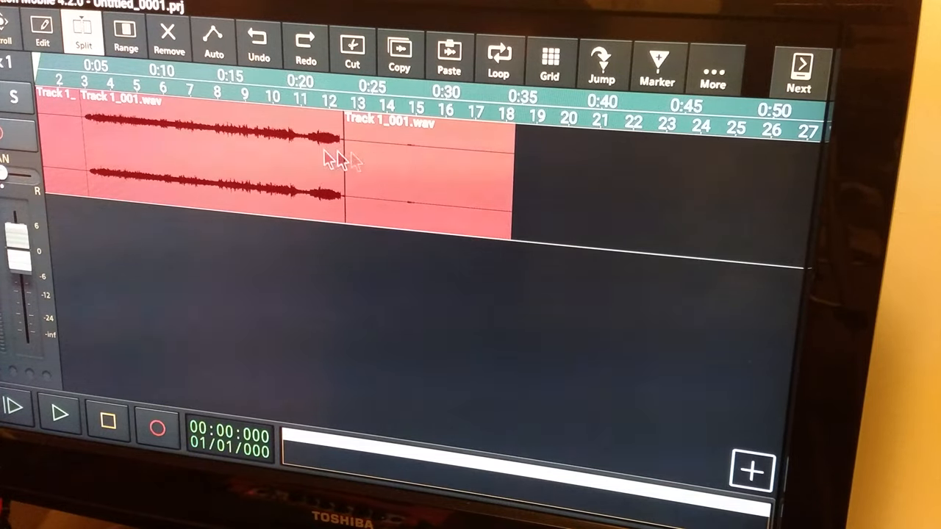
click(168, 37)
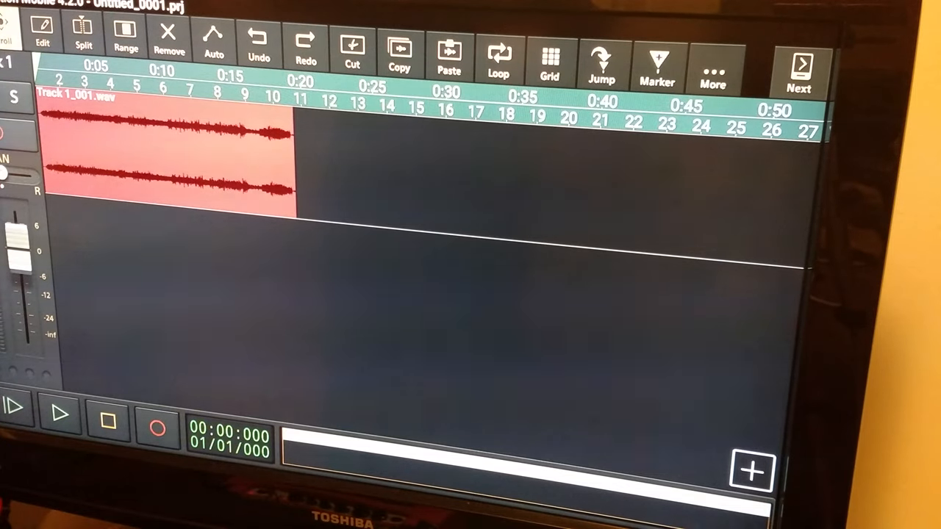
mouse_move(35, 397)
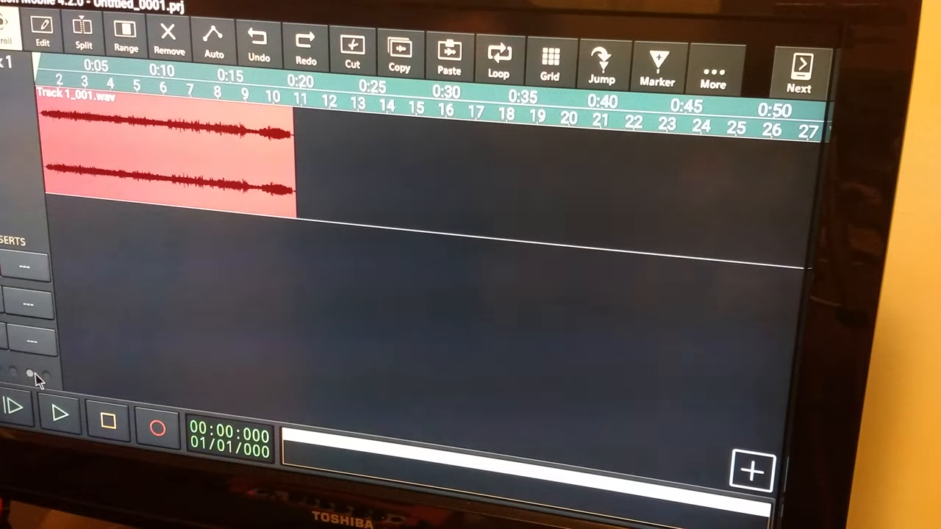
click(26, 268)
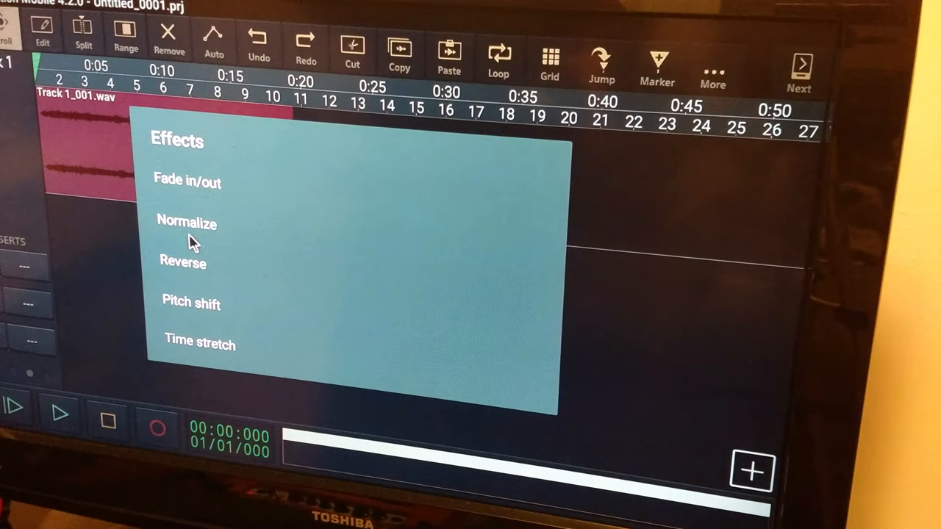
click(187, 222)
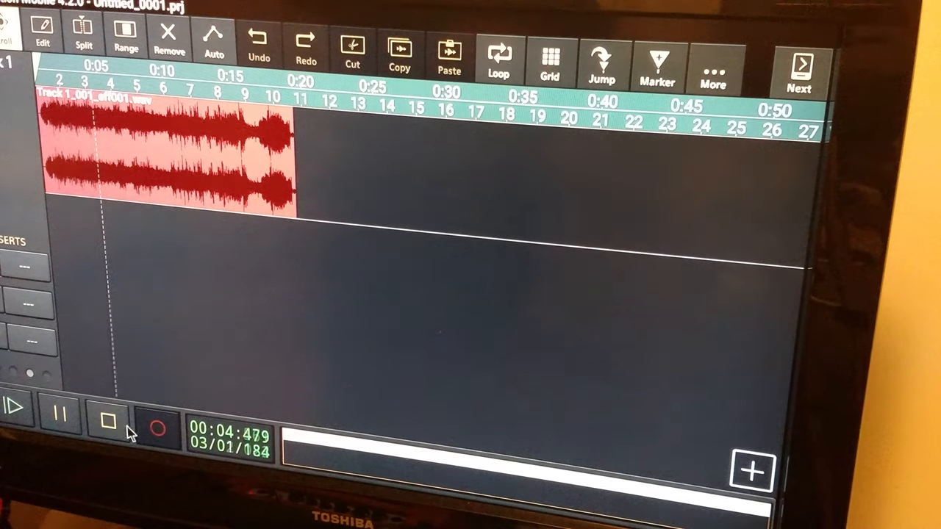
click(106, 419)
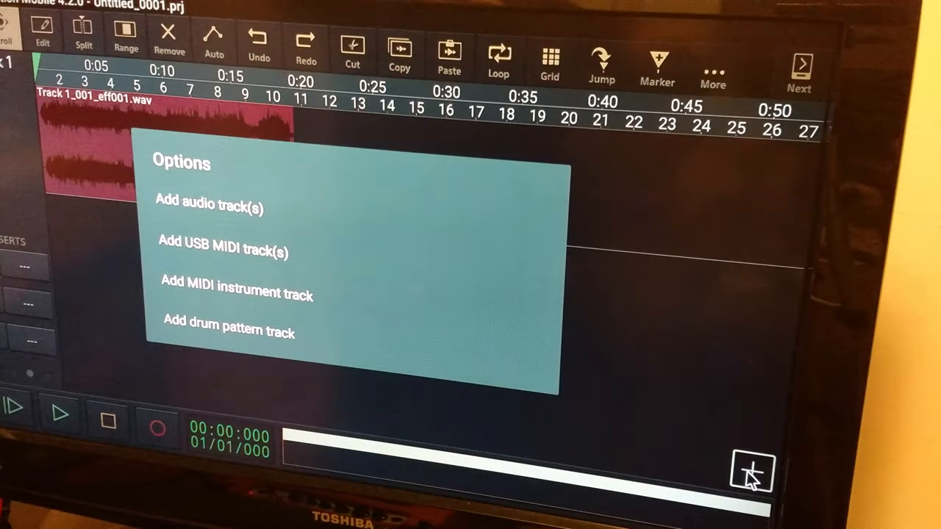
mouse_move(511, 368)
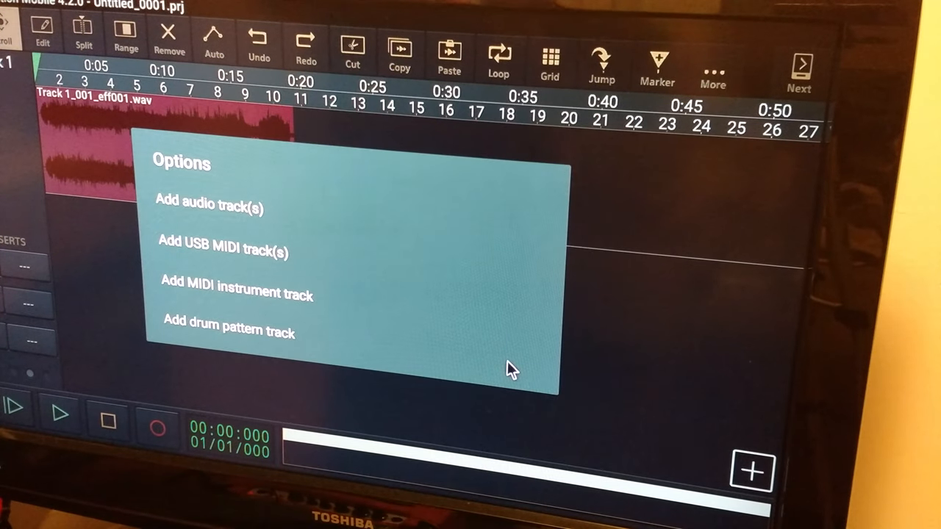
mouse_move(330, 344)
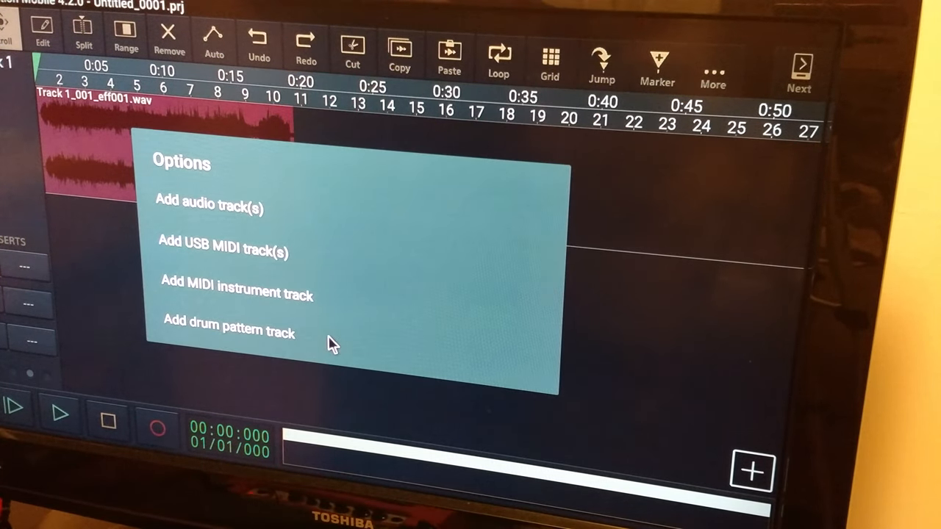
mouse_move(235, 242)
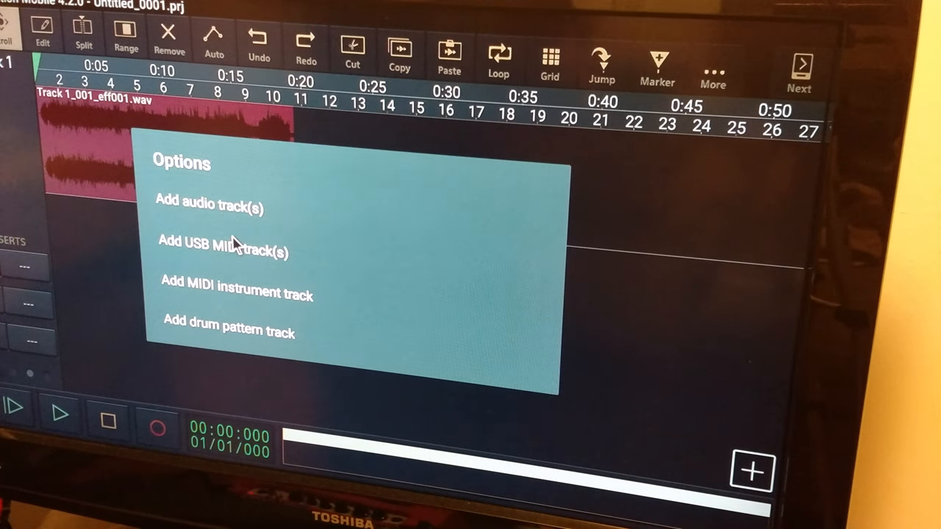
mouse_move(291, 315)
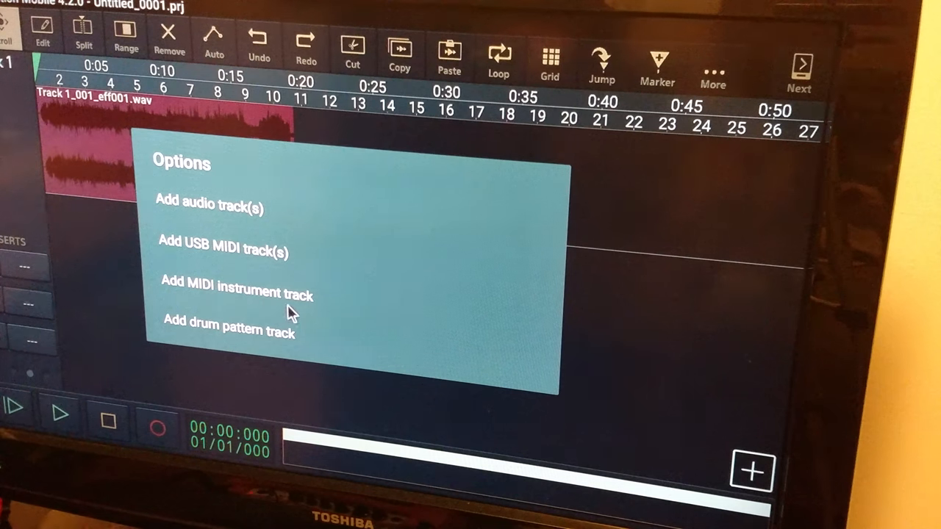
mouse_move(203, 338)
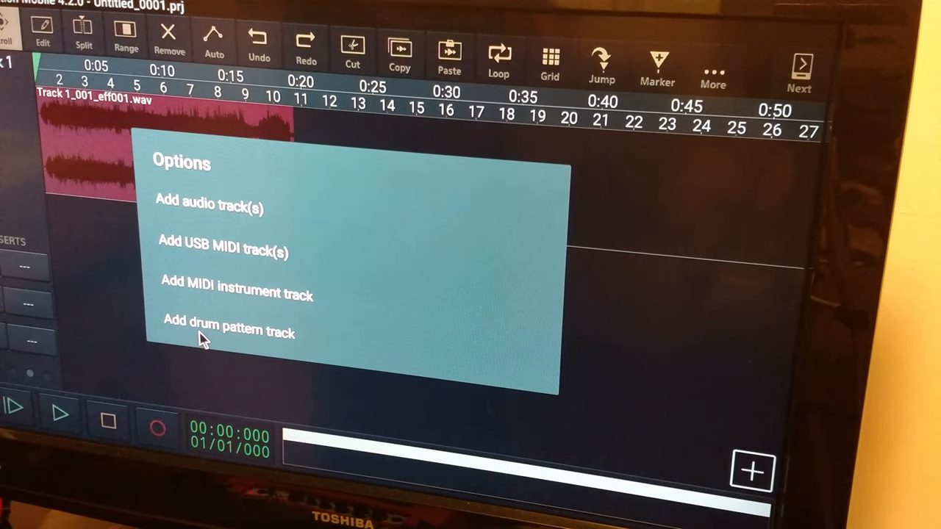
Step: Add a drum pattern track using Rock Drum Kit.SF2 with the Rock Kit preset
click(229, 333)
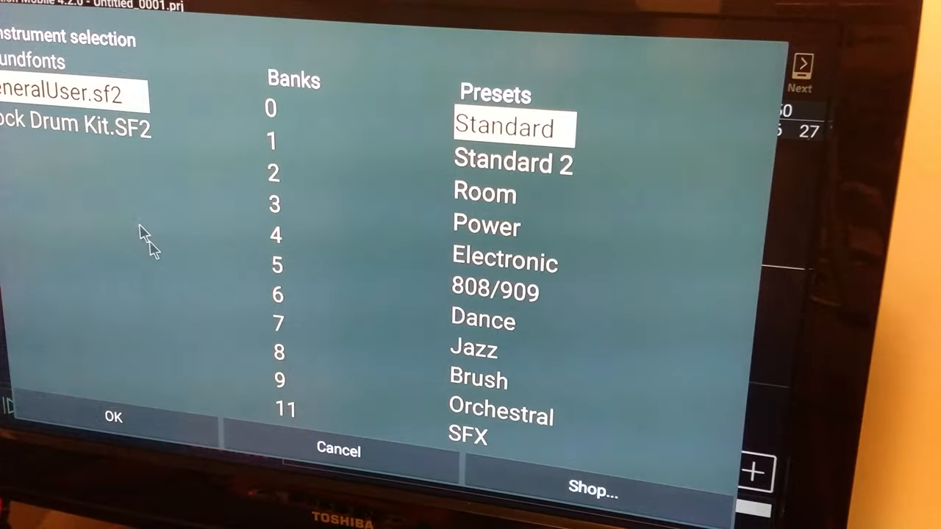
click(65, 125)
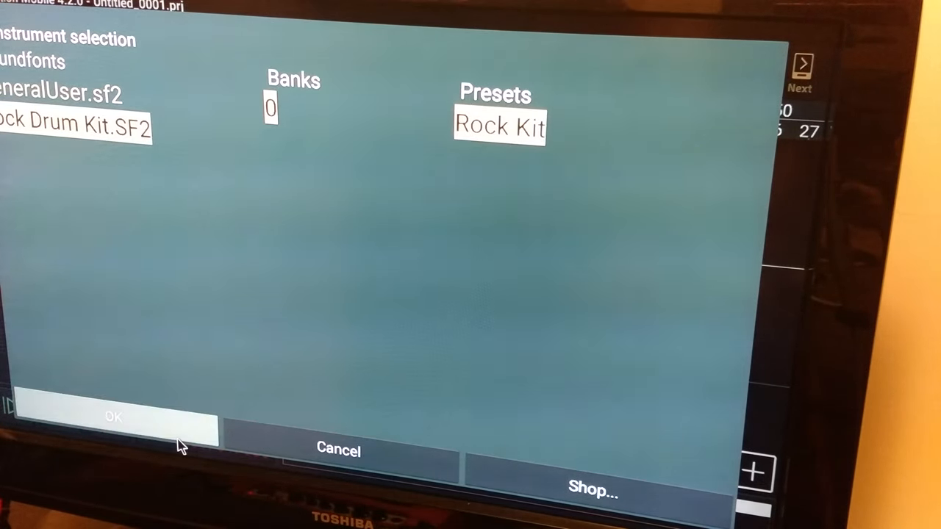
click(112, 417)
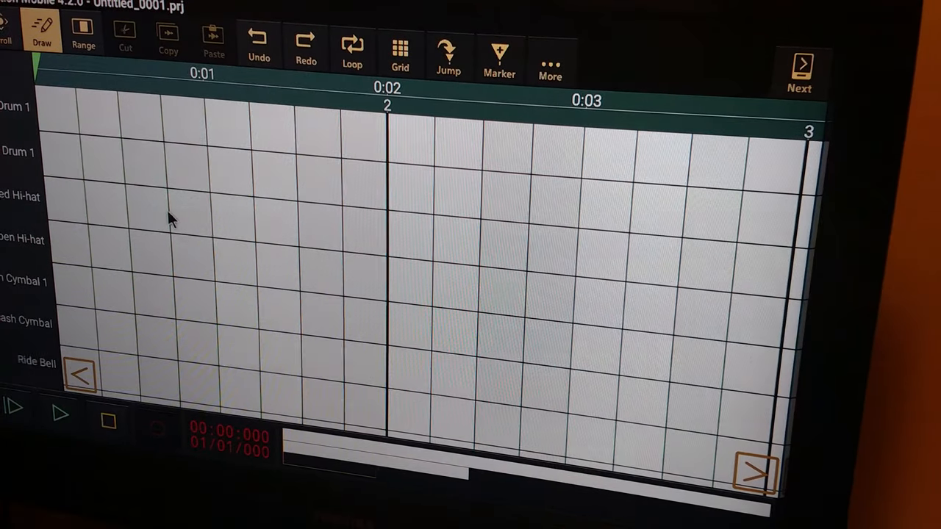
mouse_move(59, 129)
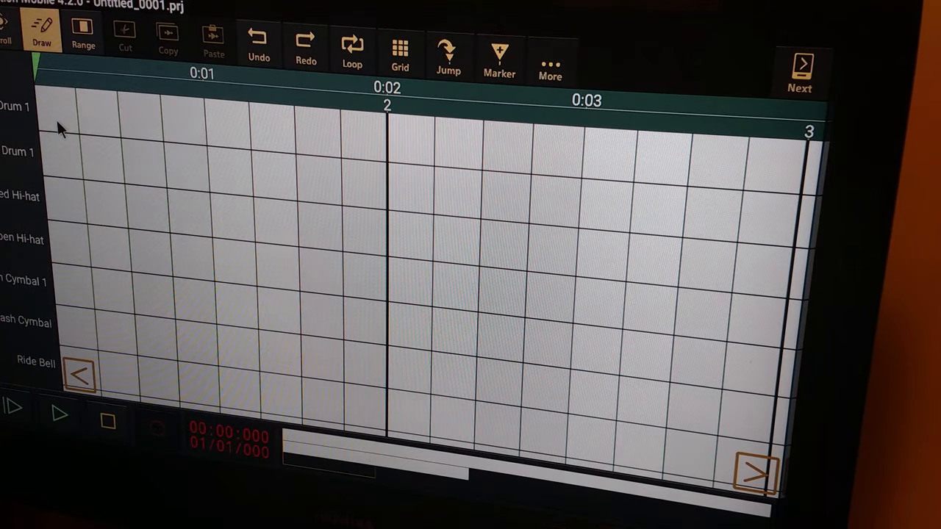
Step: Fill the top three Rock Kit drum rows with a note on every step of the pattern
click(56, 110)
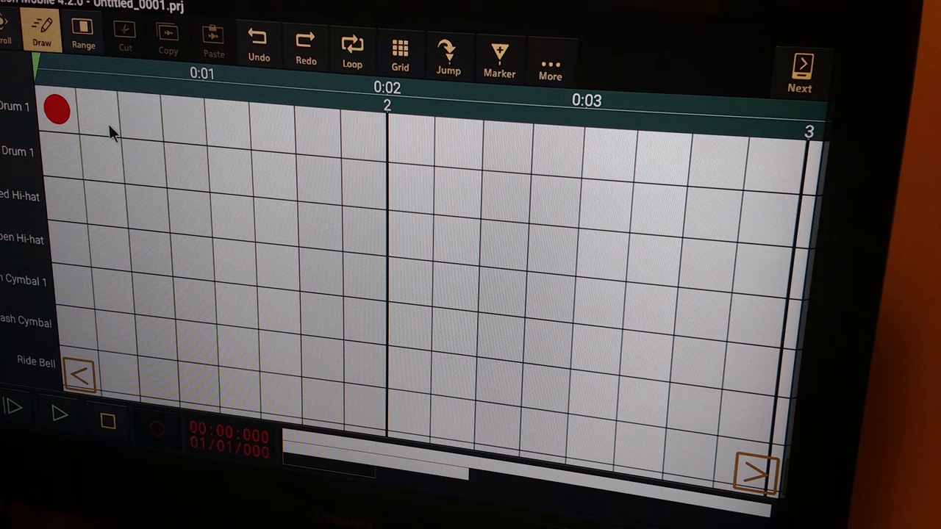
click(140, 117)
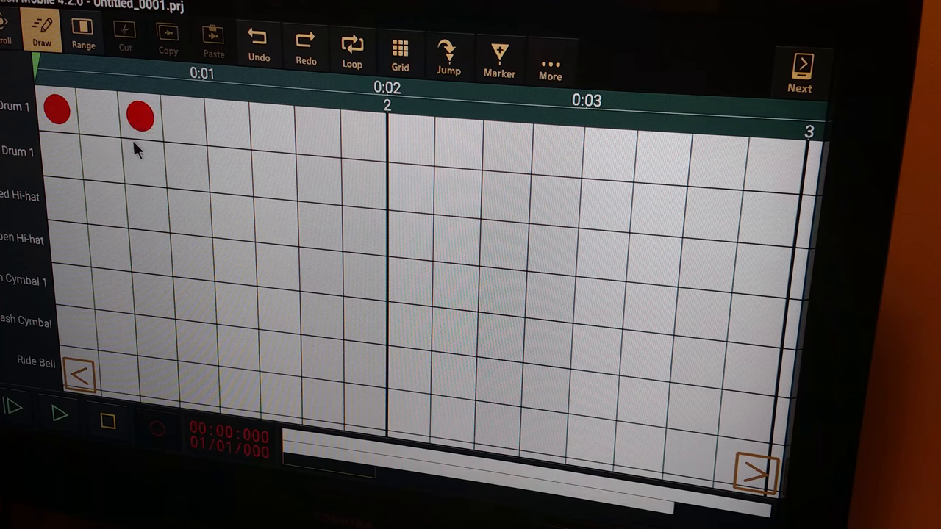
click(101, 159)
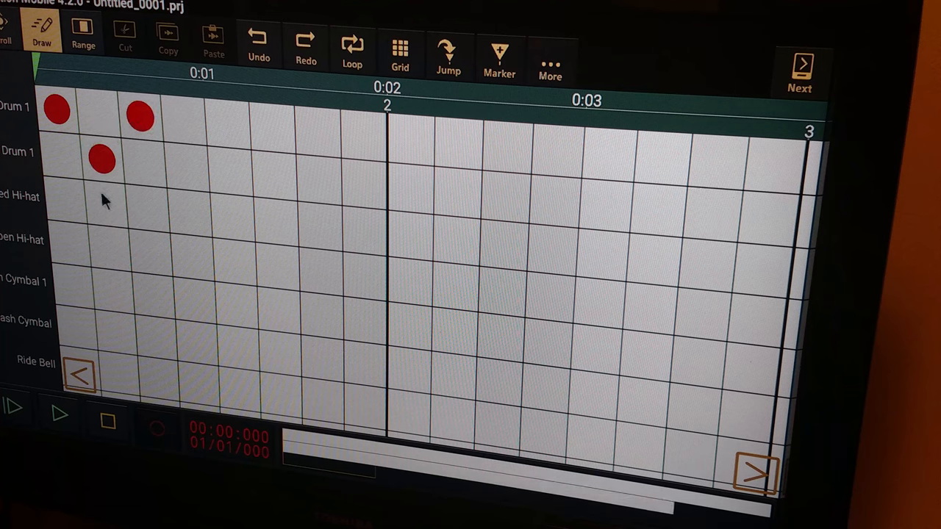
click(106, 203)
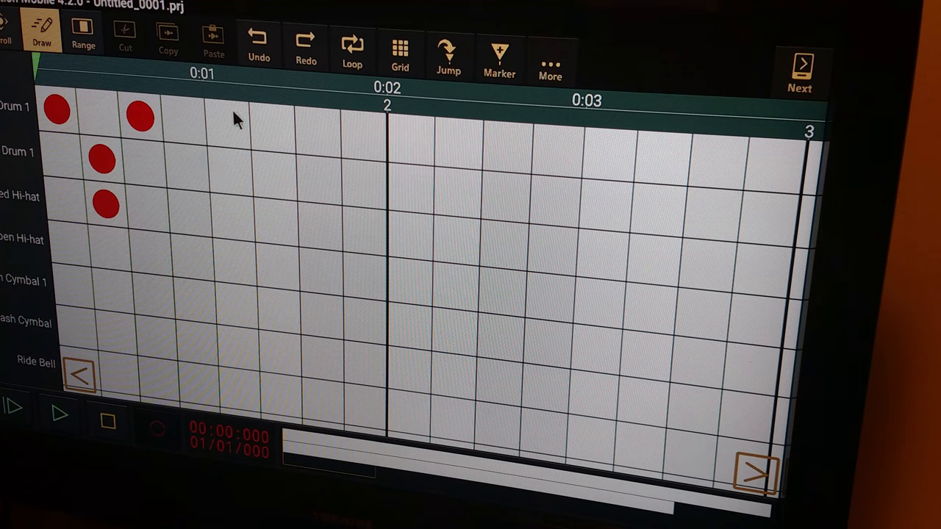
click(226, 123)
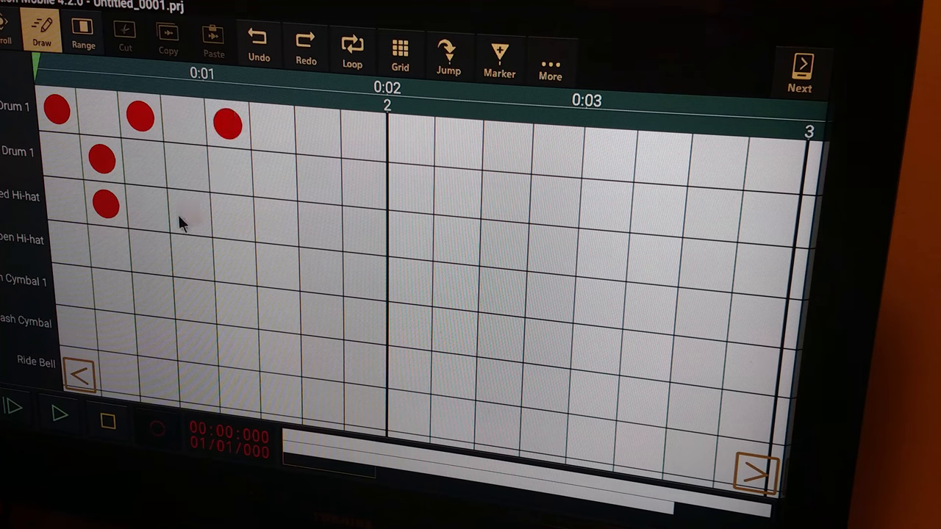
click(190, 213)
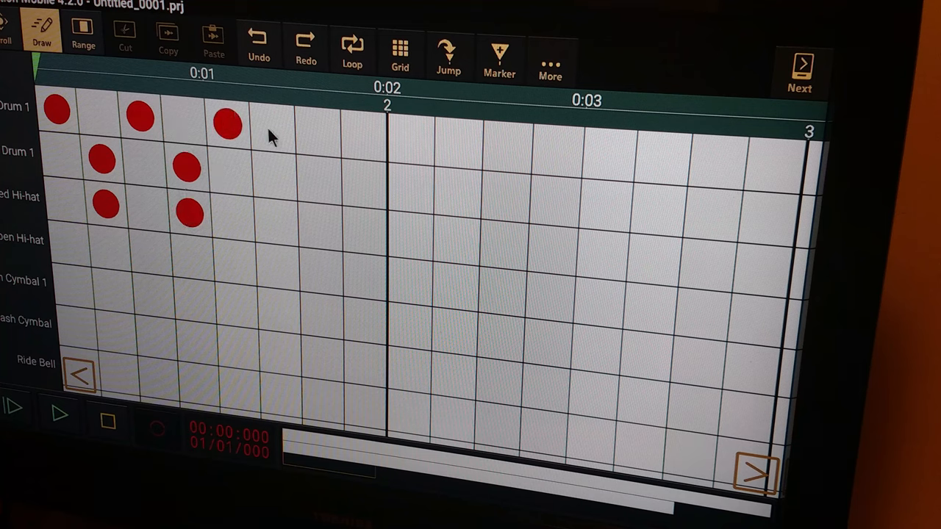
click(272, 125)
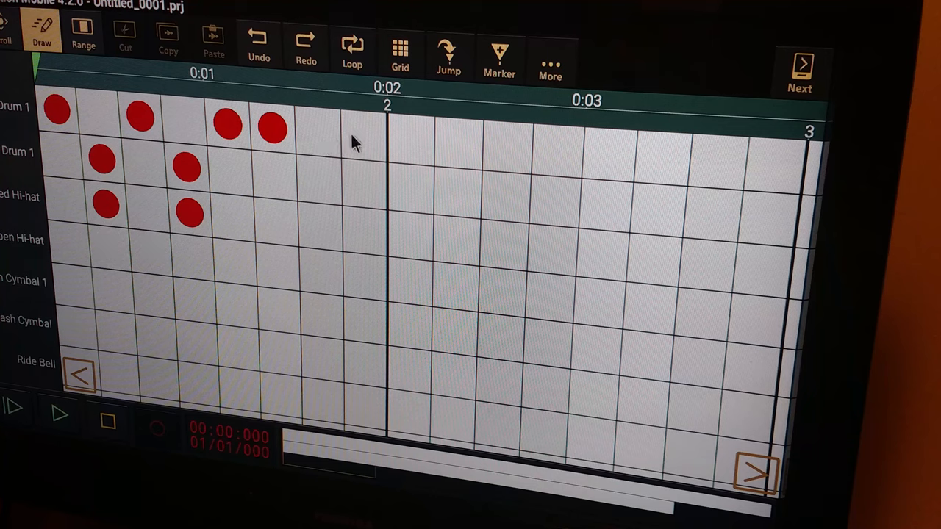
click(316, 132)
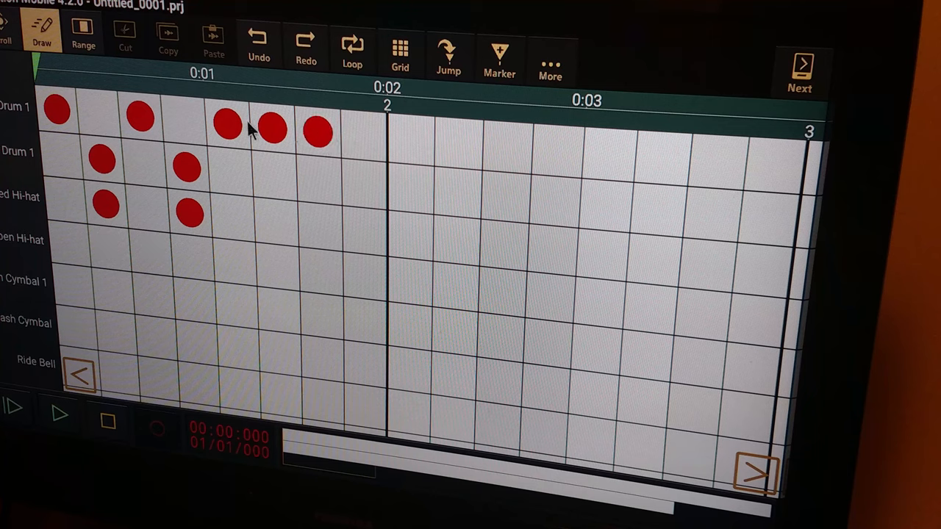
click(272, 129)
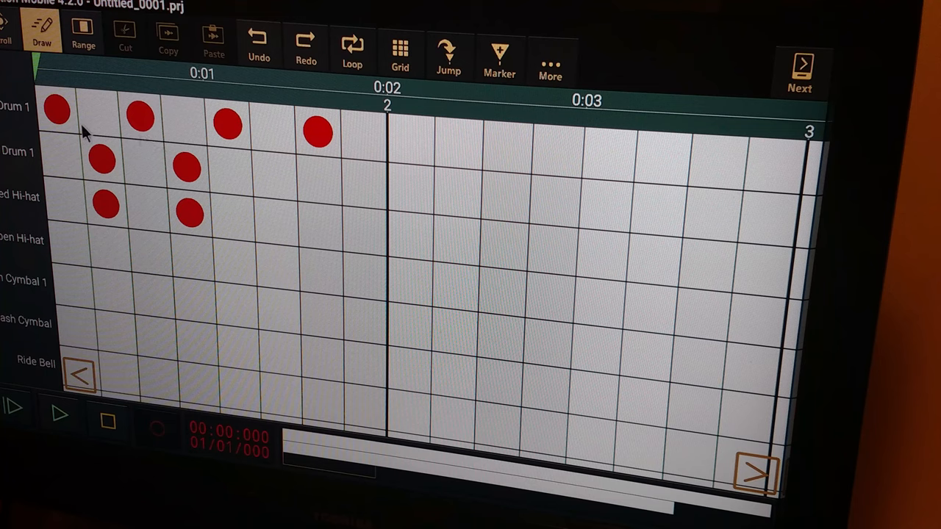
click(58, 109)
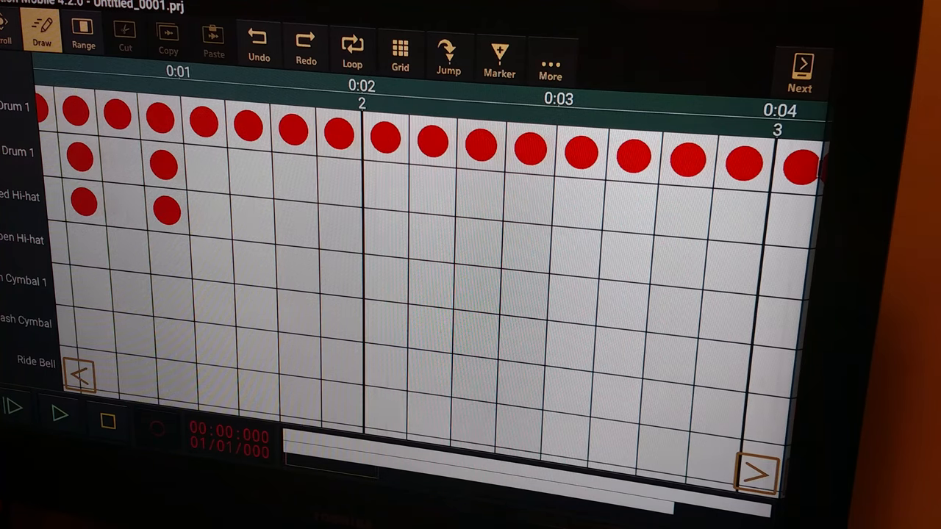
mouse_move(140, 350)
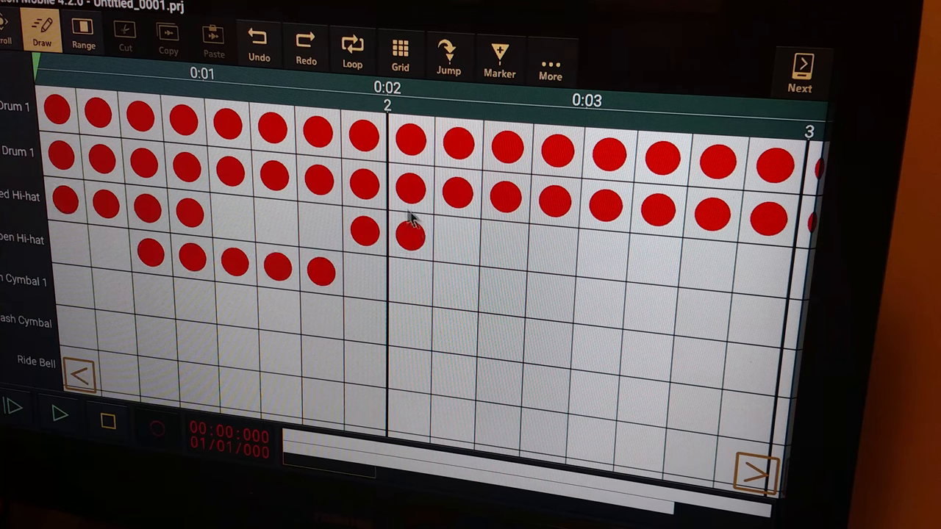
mouse_move(206, 213)
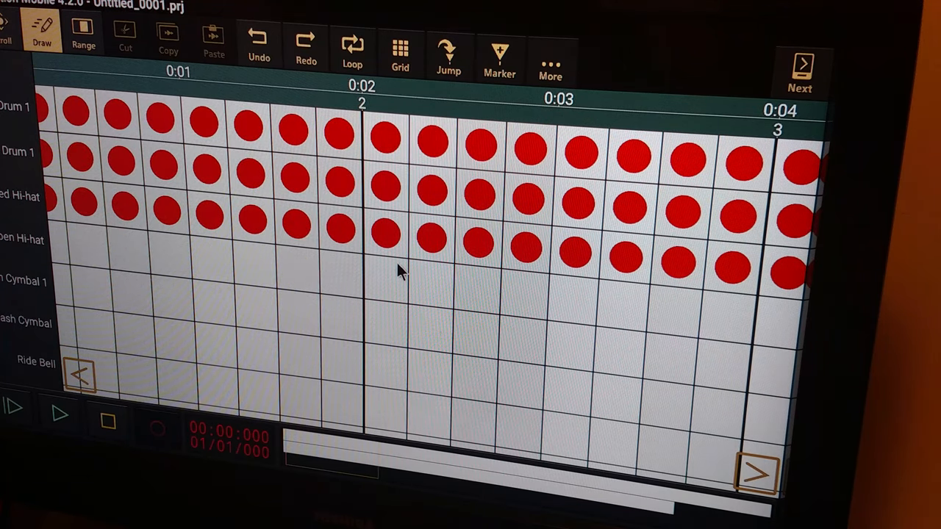
mouse_move(103, 415)
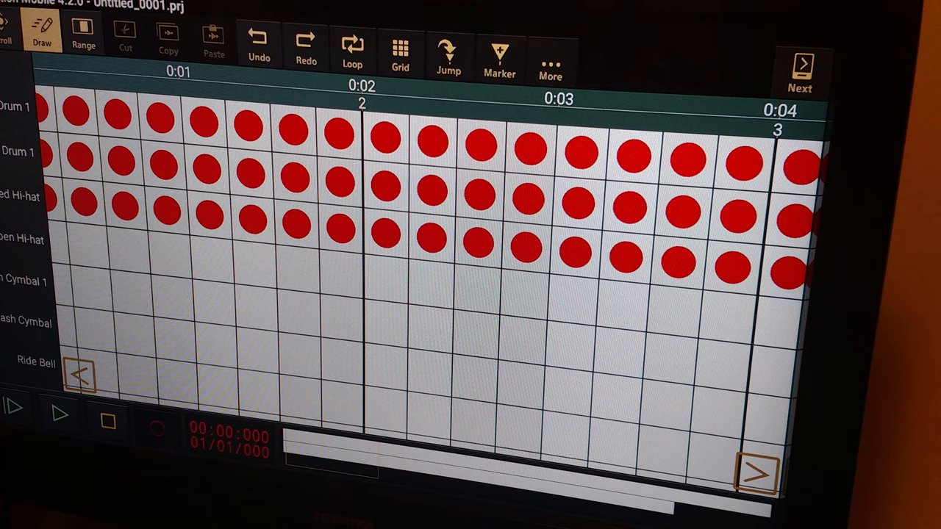
Step: Leave the drum pattern editor so the Rock Kit clip sits beneath the guitar track
click(15, 37)
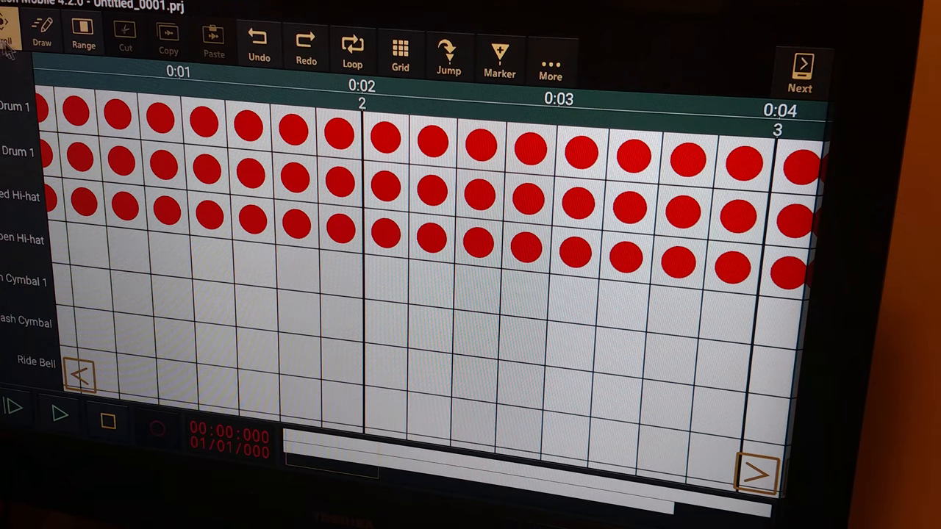
click(800, 70)
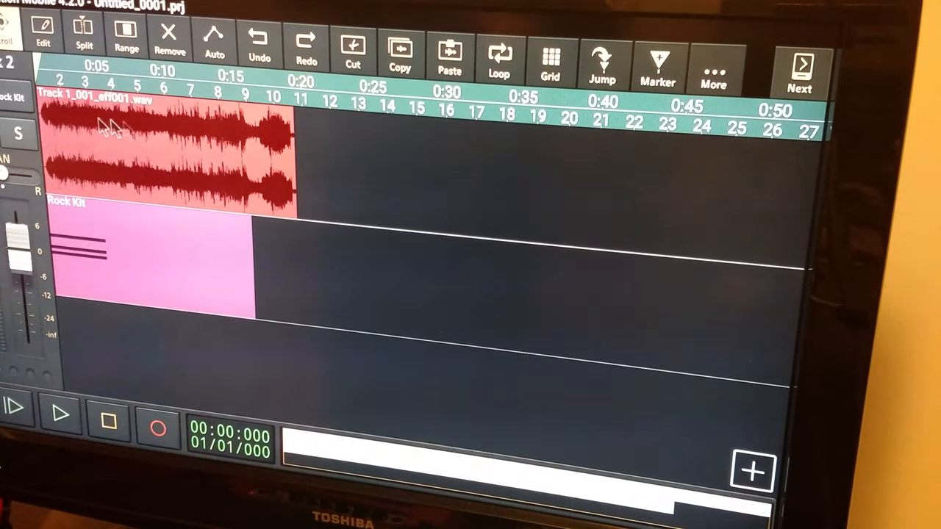
mouse_move(51, 243)
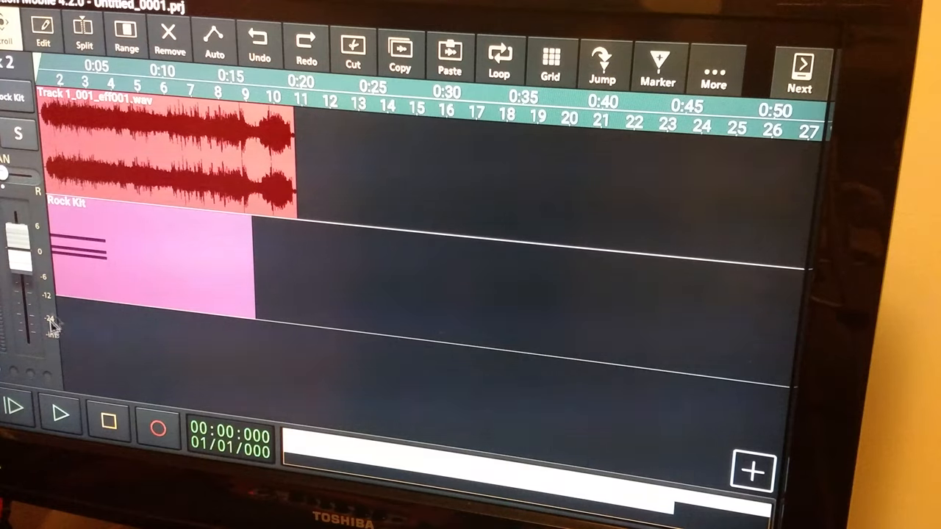
mouse_move(100, 297)
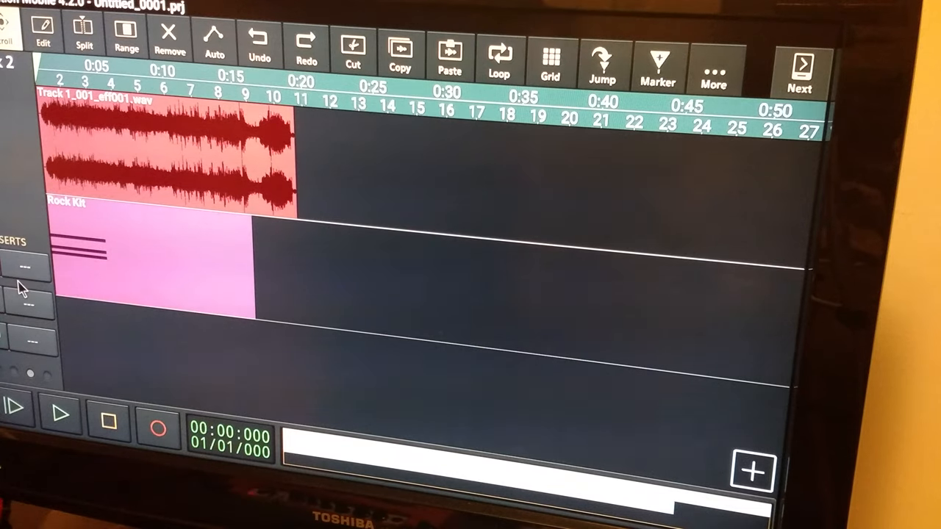
mouse_move(18, 275)
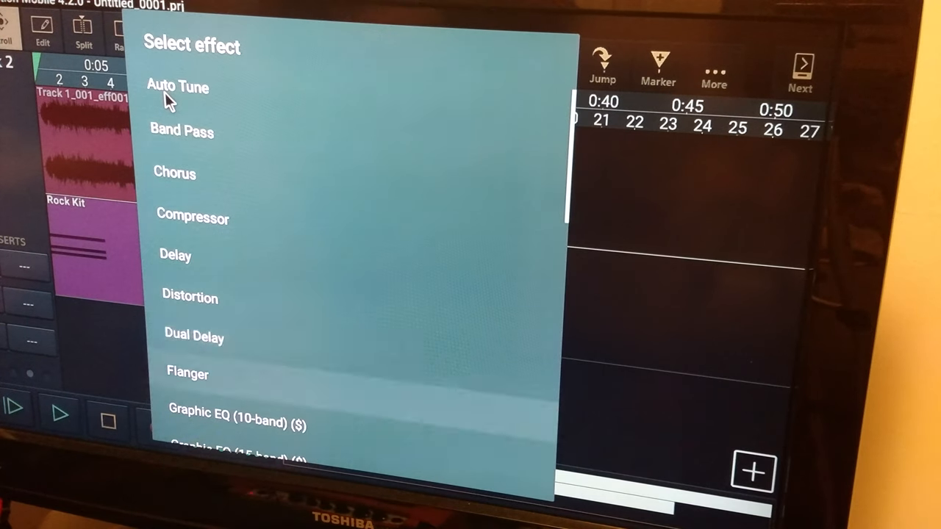
Step: Insert a Stereo Widener effect on the Rock Kit drum track
scroll(down, 3)
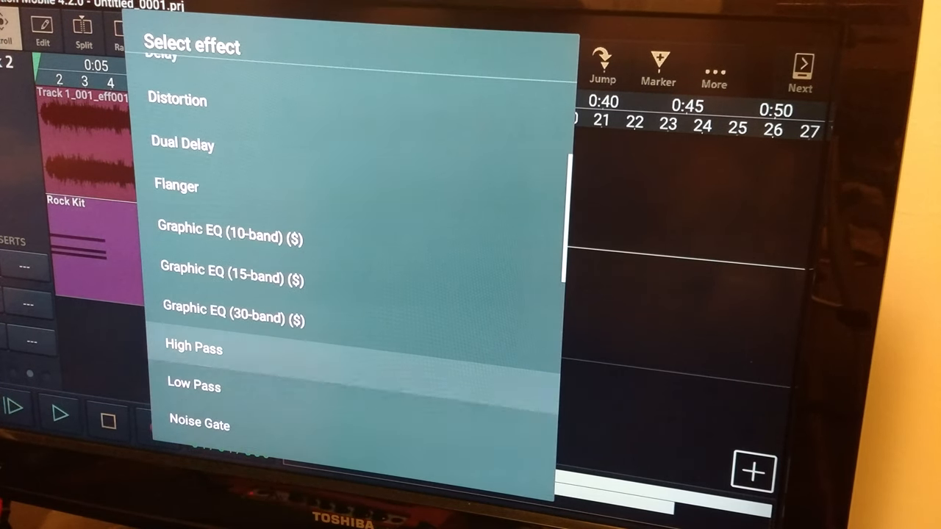
scroll(down, 3)
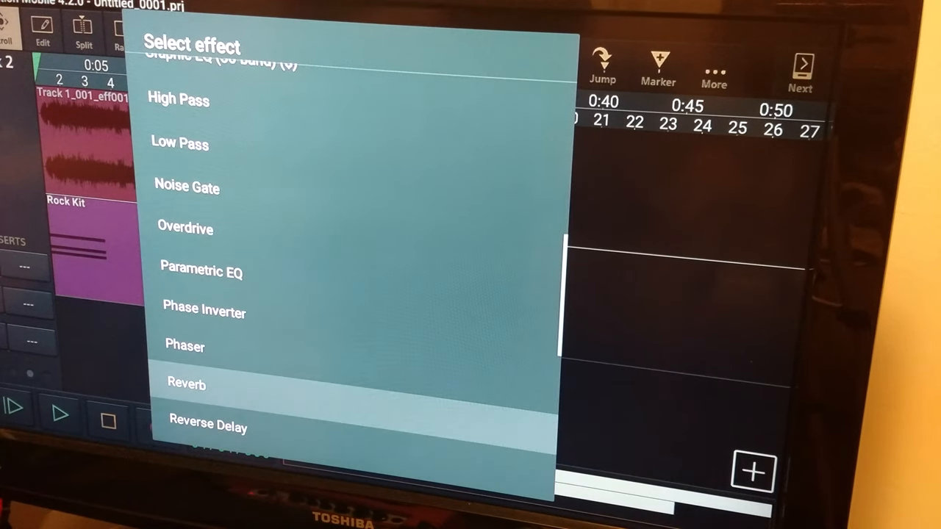
scroll(down, 3)
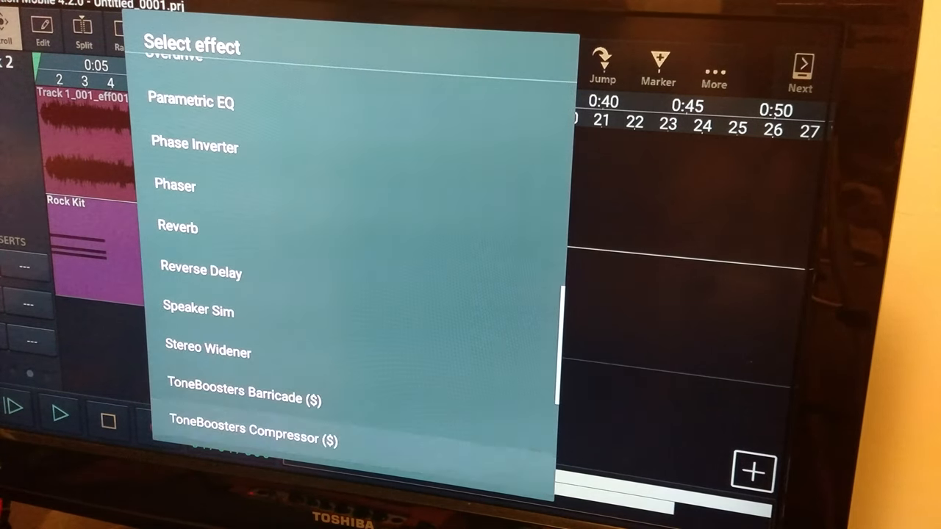
click(207, 353)
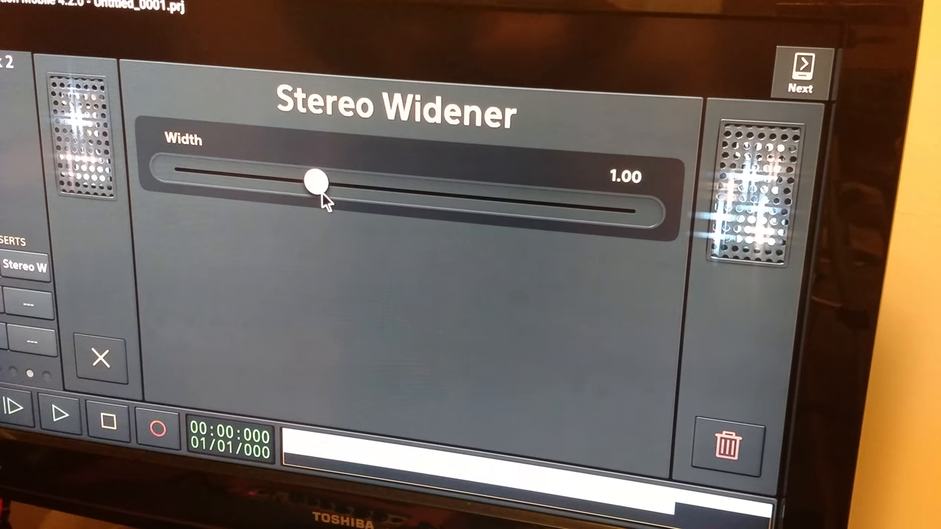
Step: Set the Stereo Widener width to 1.63, audition it and return to the tracks
drag(317, 178, 415, 189)
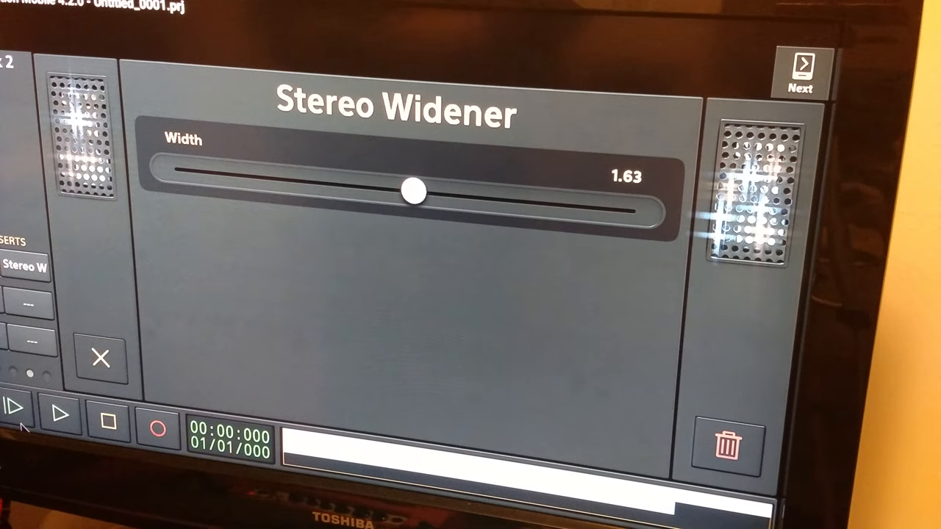
click(58, 415)
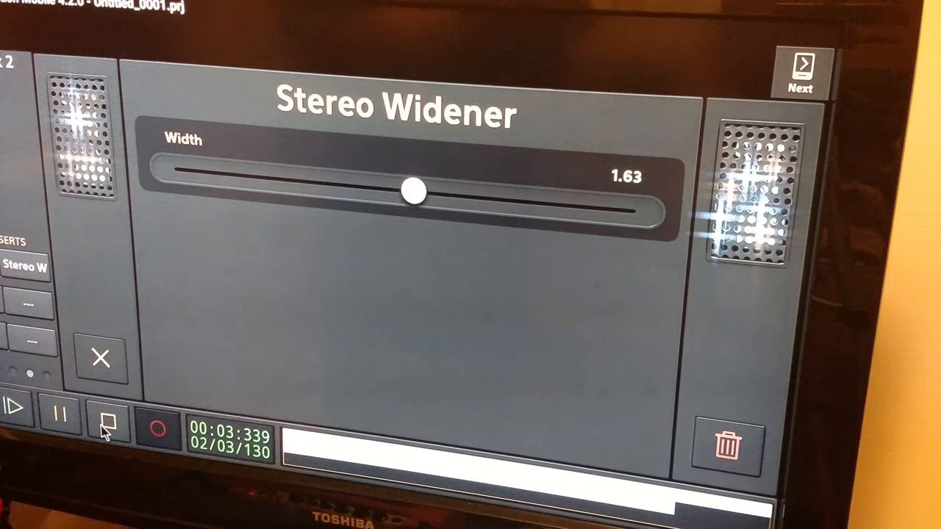
click(106, 429)
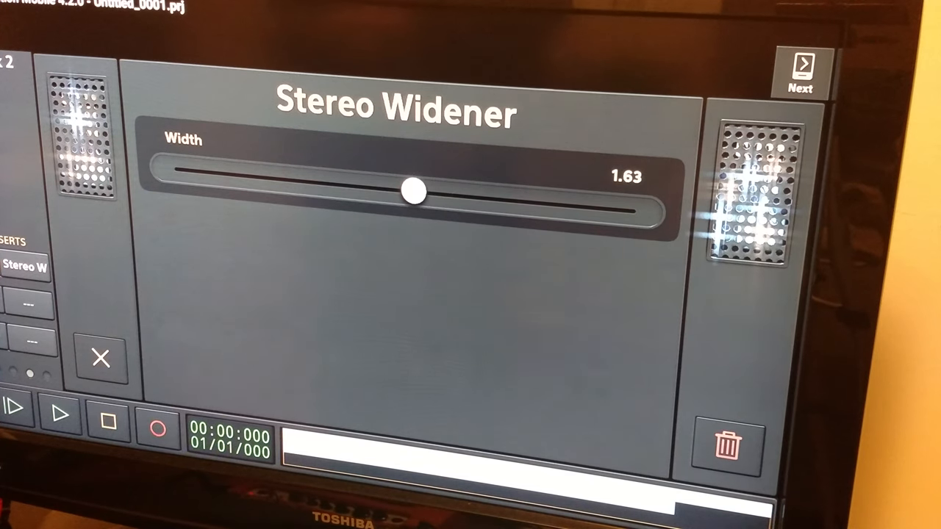
mouse_move(370, 272)
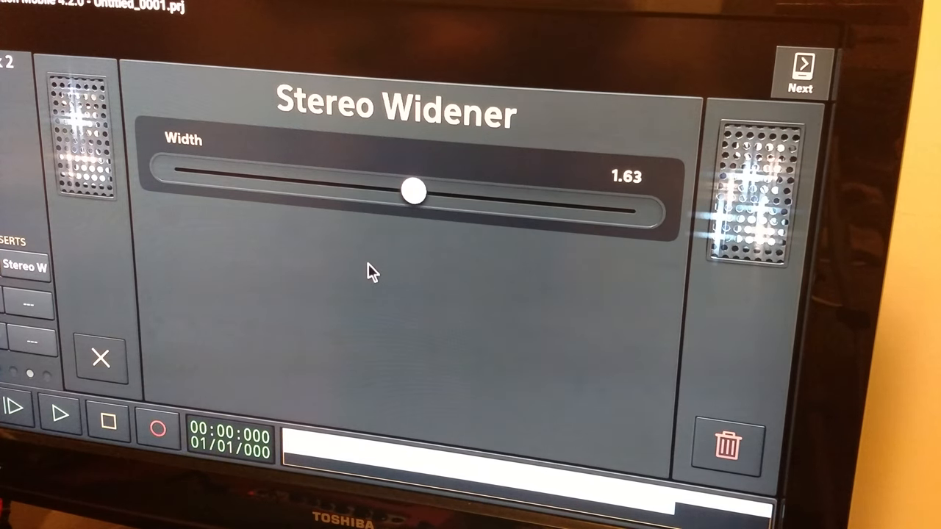
click(100, 359)
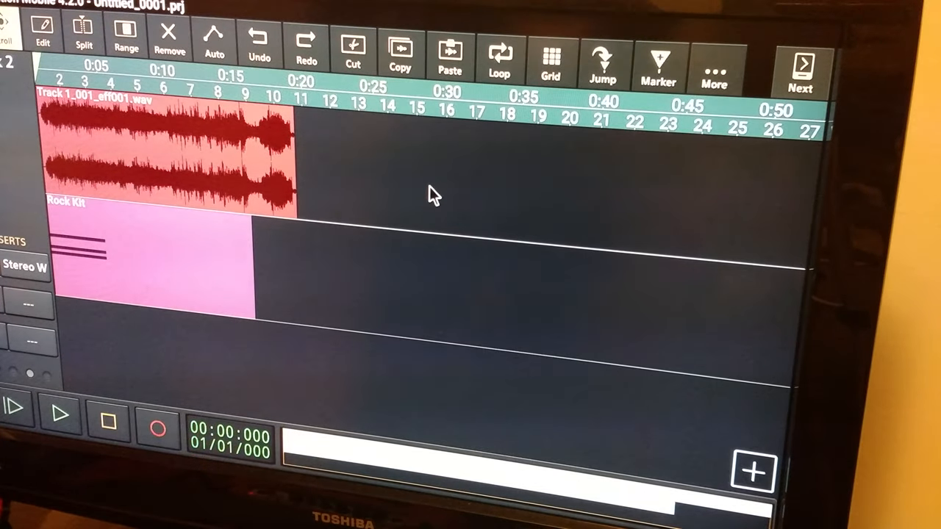
mouse_move(326, 161)
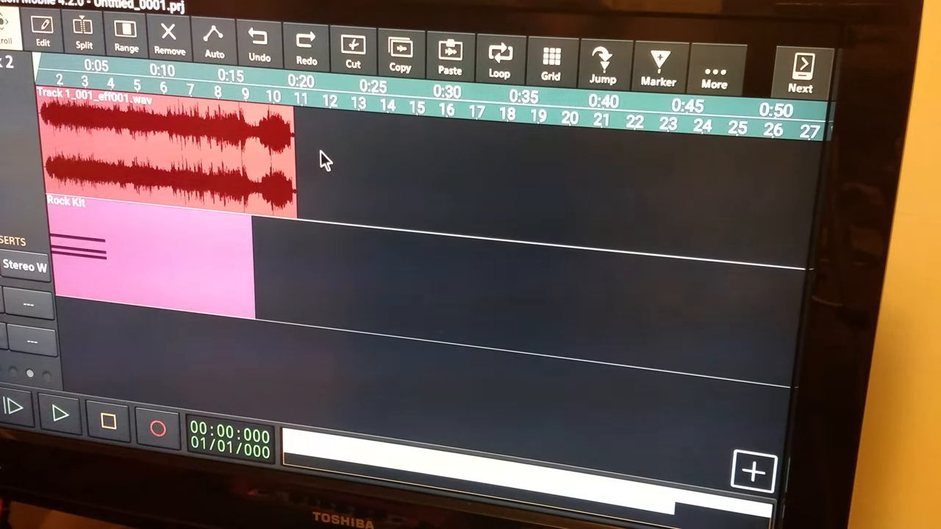
mouse_move(238, 226)
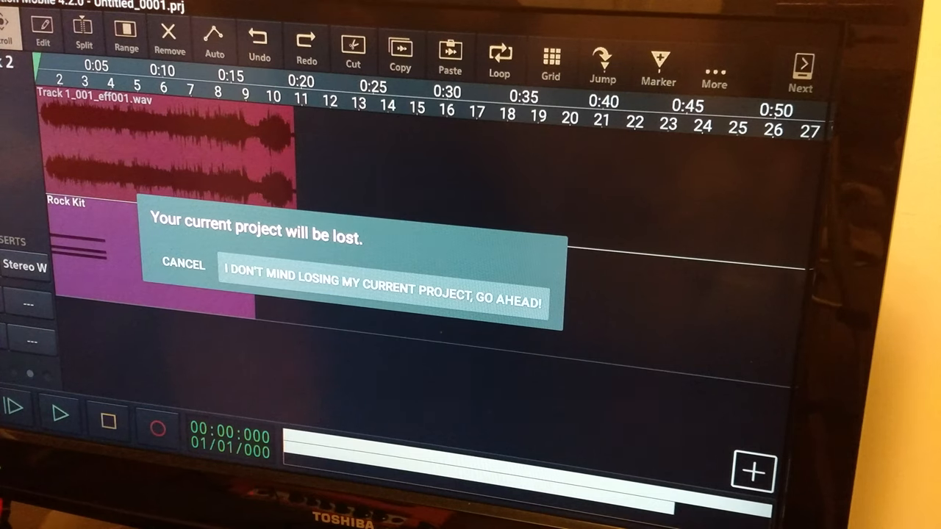
click(383, 282)
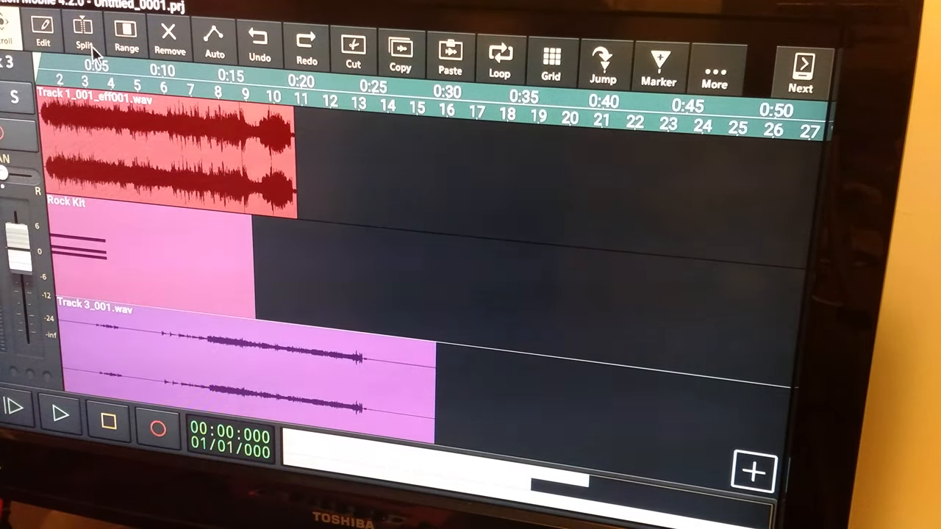
Step: Split and trim the recorded solo clip to about eight bars and play the project back
click(84, 32)
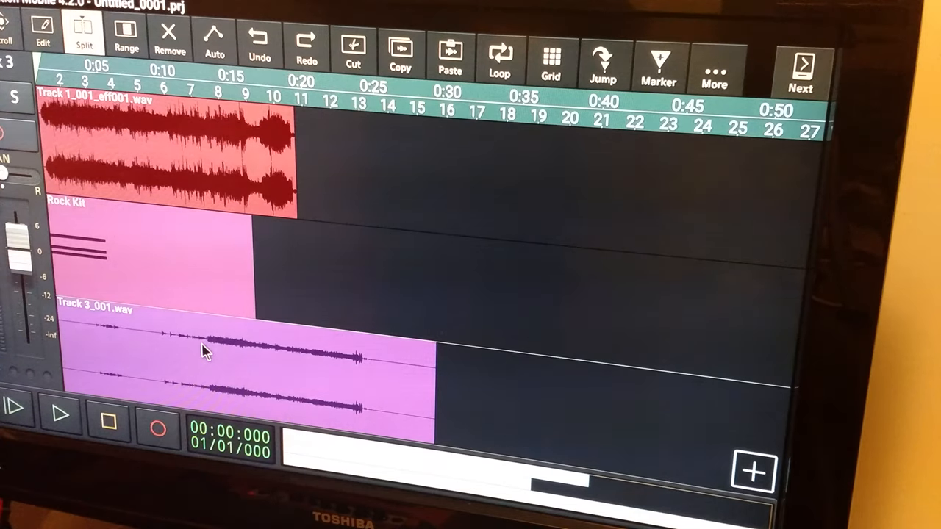
click(206, 353)
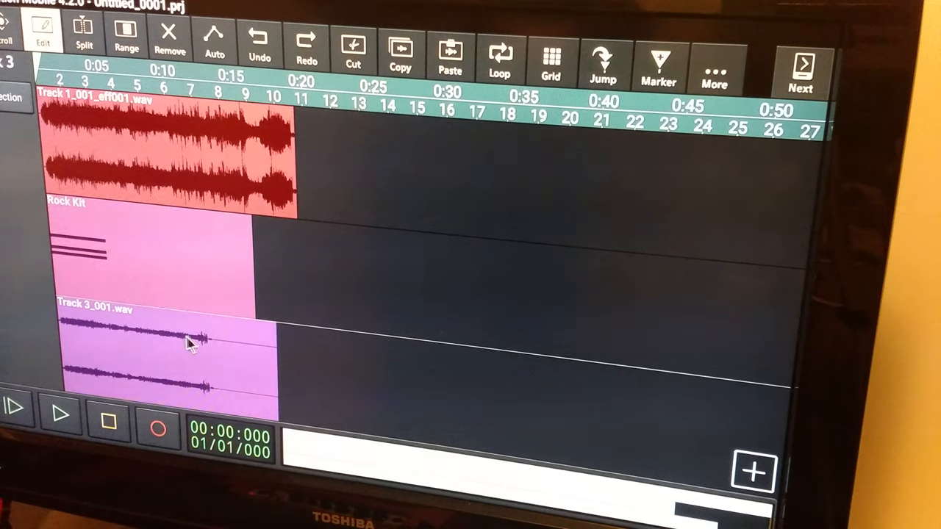
click(82, 35)
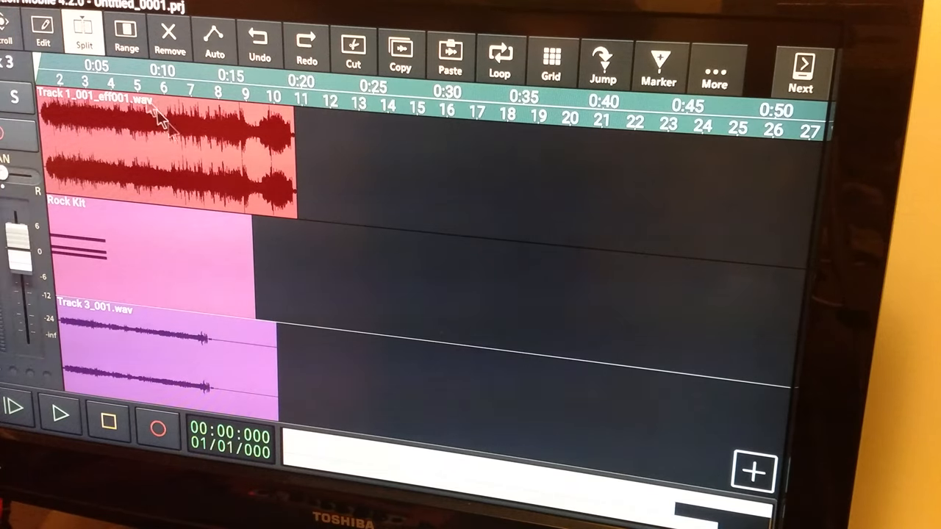
mouse_move(224, 357)
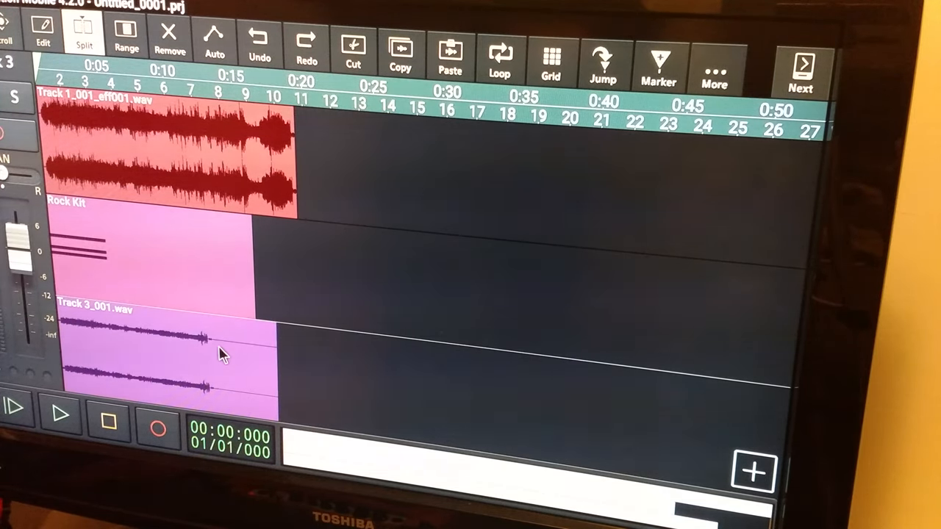
click(223, 355)
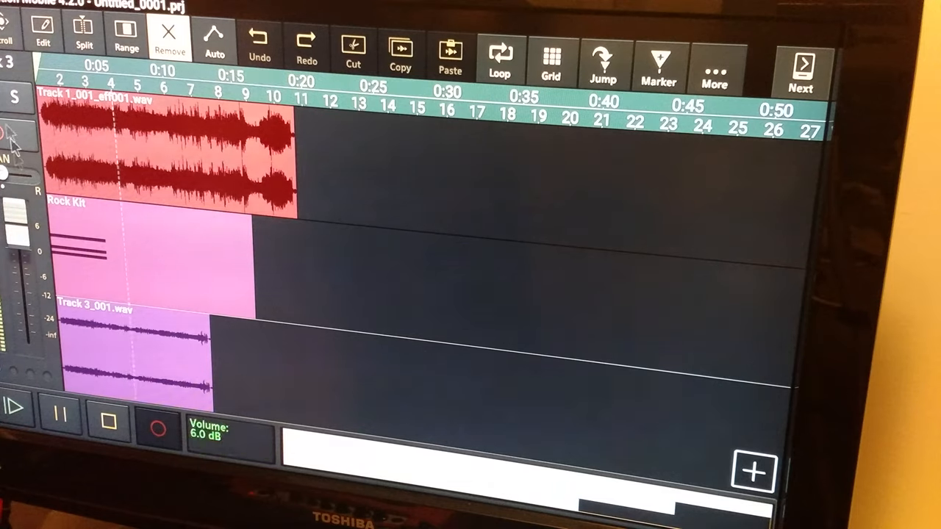
click(15, 408)
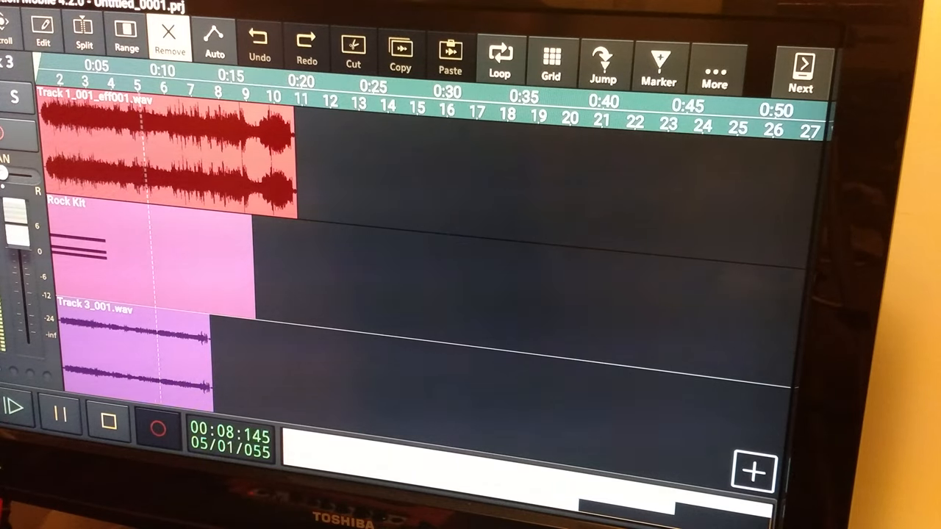